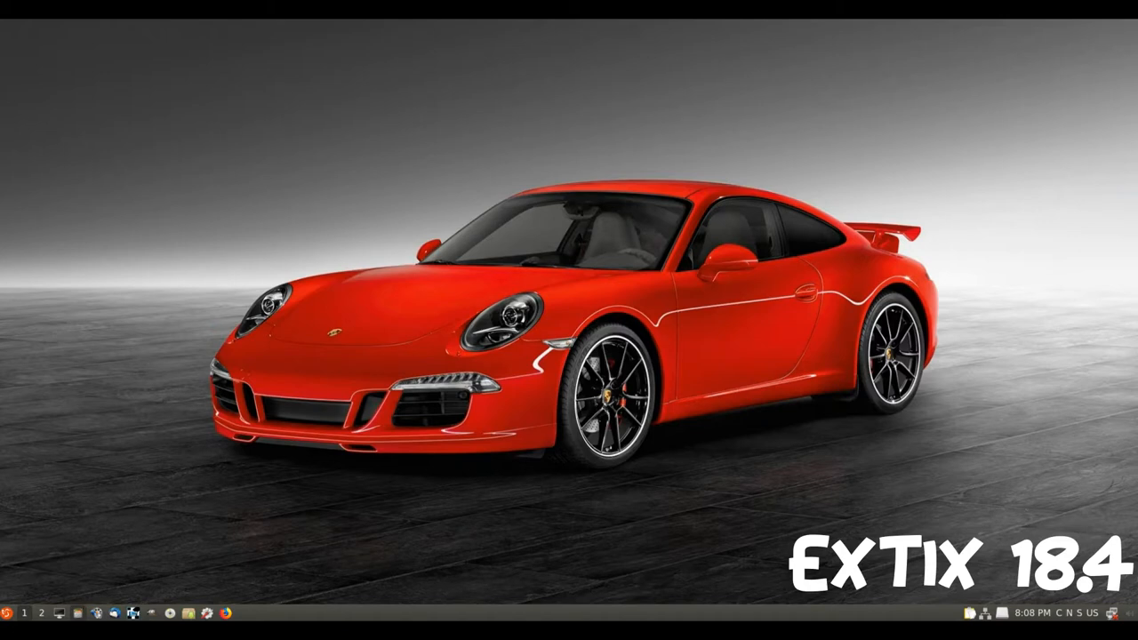
- View the About PCManFM 1.2.5 window and its Credits, then dismiss both dialogs
left_click(505, 183)
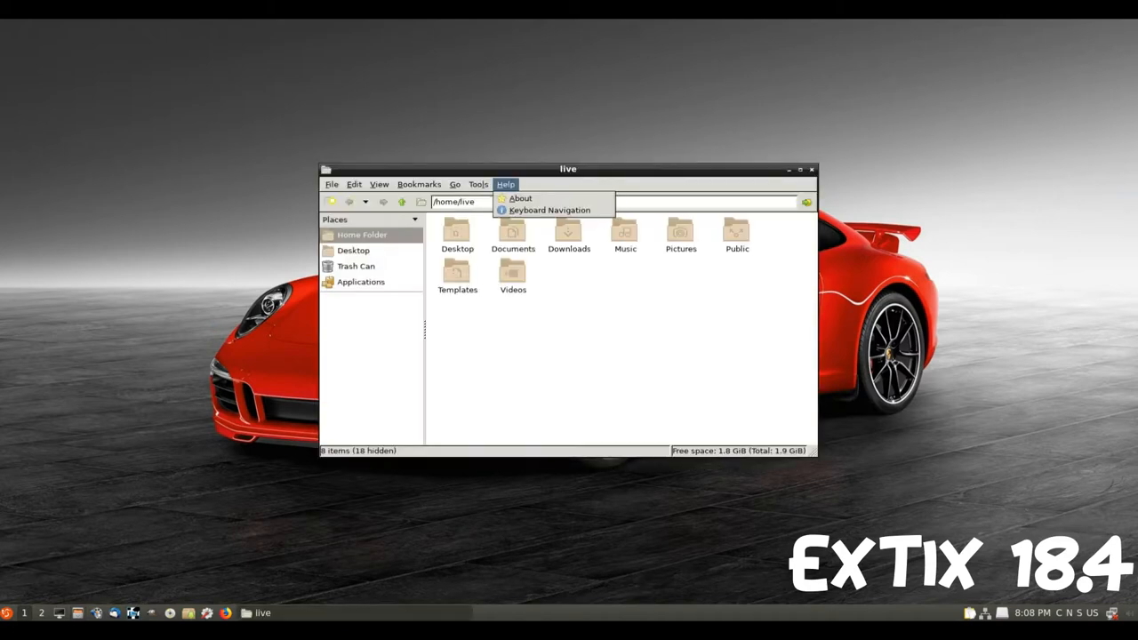
left_click(519, 198)
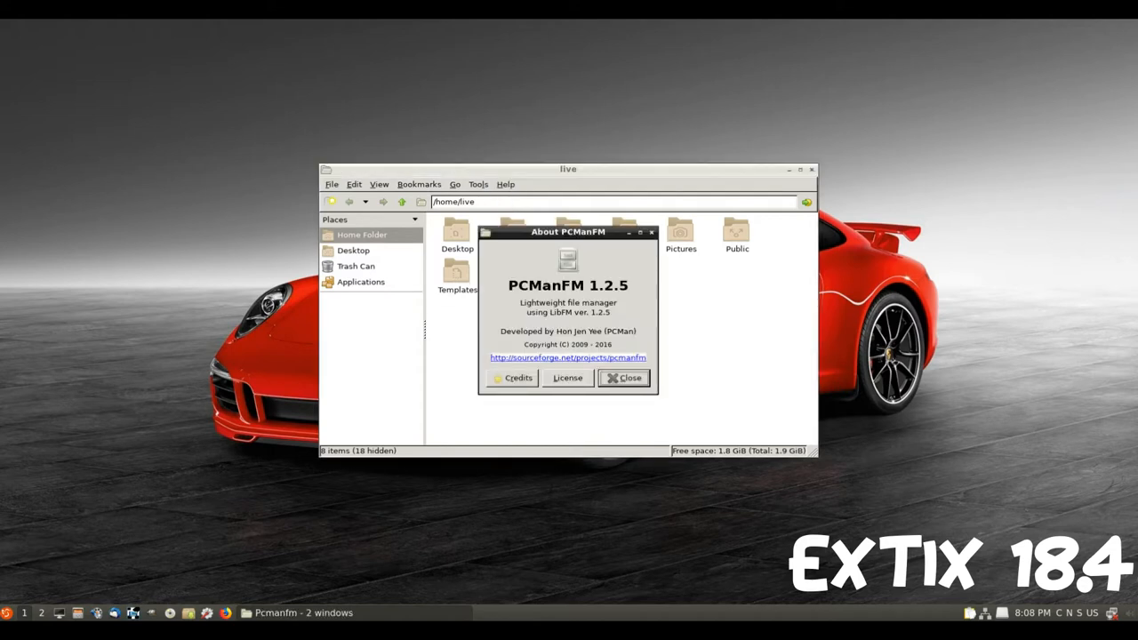
left_click(512, 377)
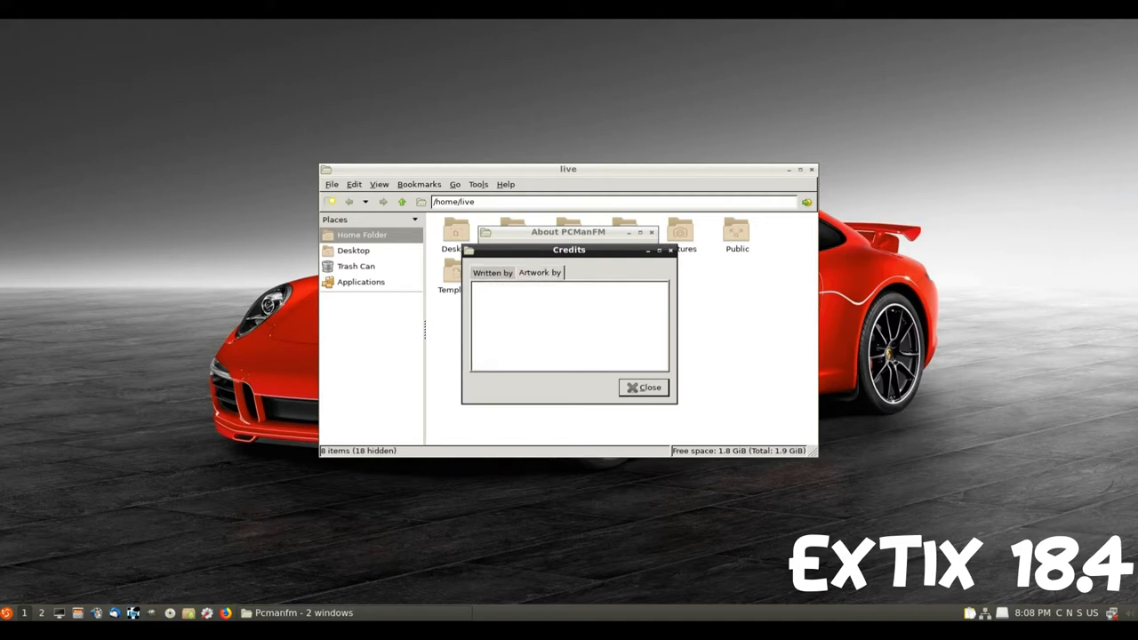
left_click(643, 388)
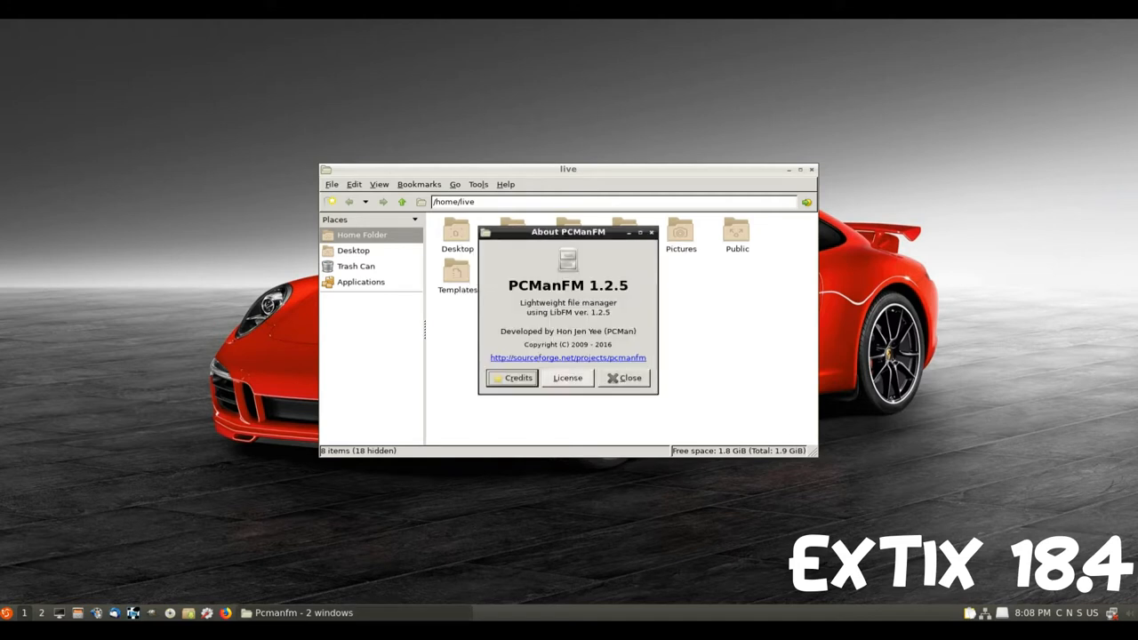
left_click(624, 376)
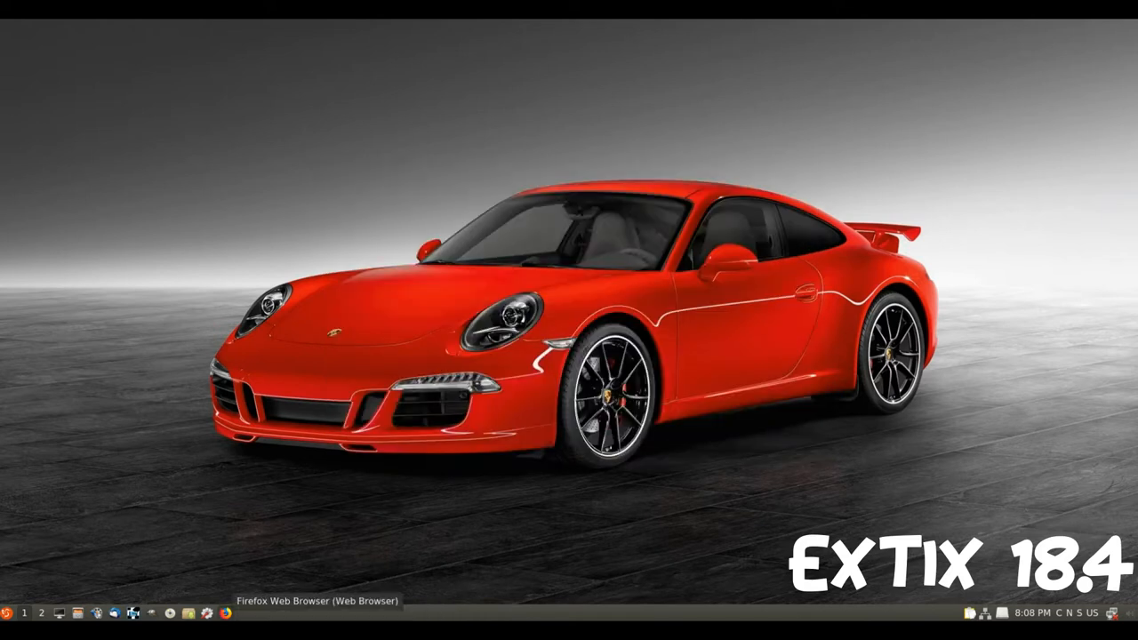
mouse_move(201, 613)
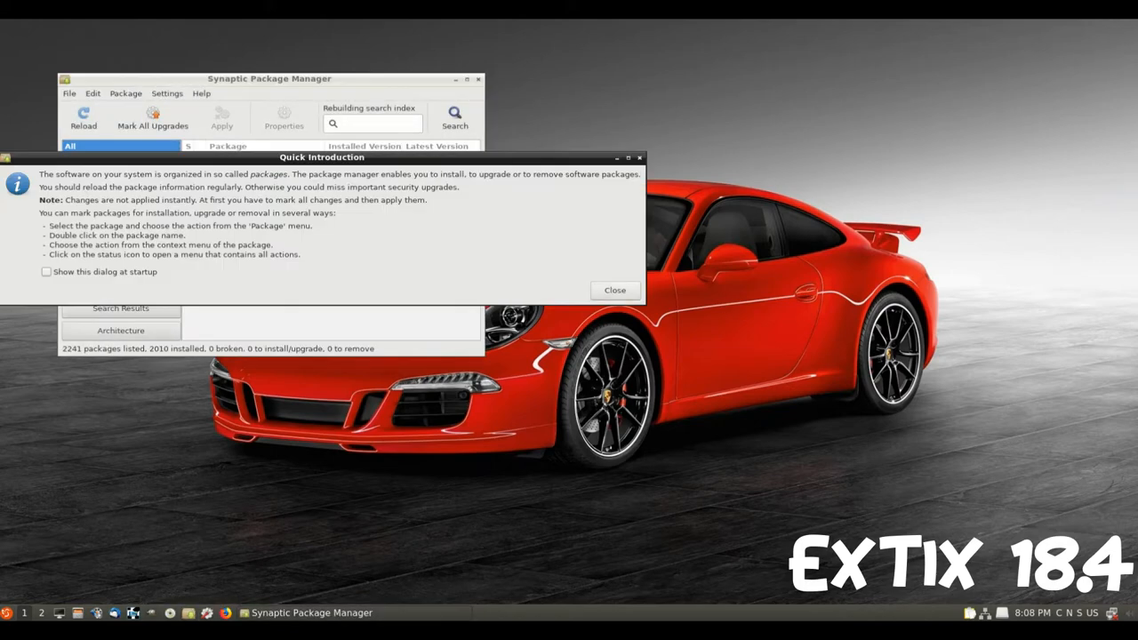
- Dismiss Synaptic's Quick Introduction so the 2241-package list shows
left_click(615, 289)
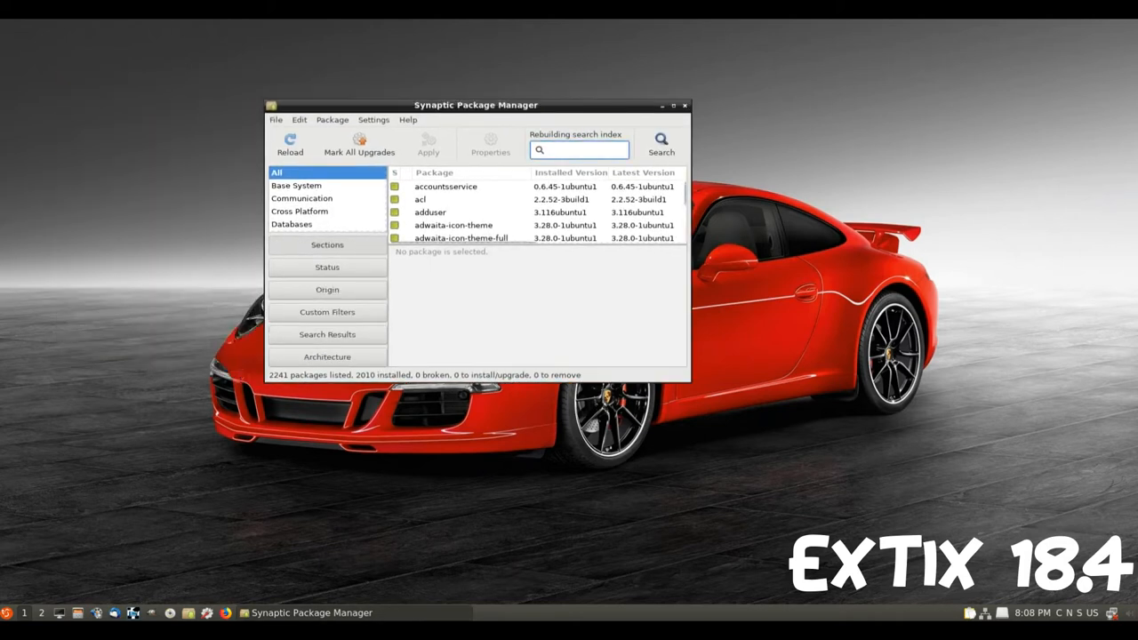
- View the About Synaptic 0.84.3 window and its Credits, then dismiss the Credits dialog
left_click(407, 119)
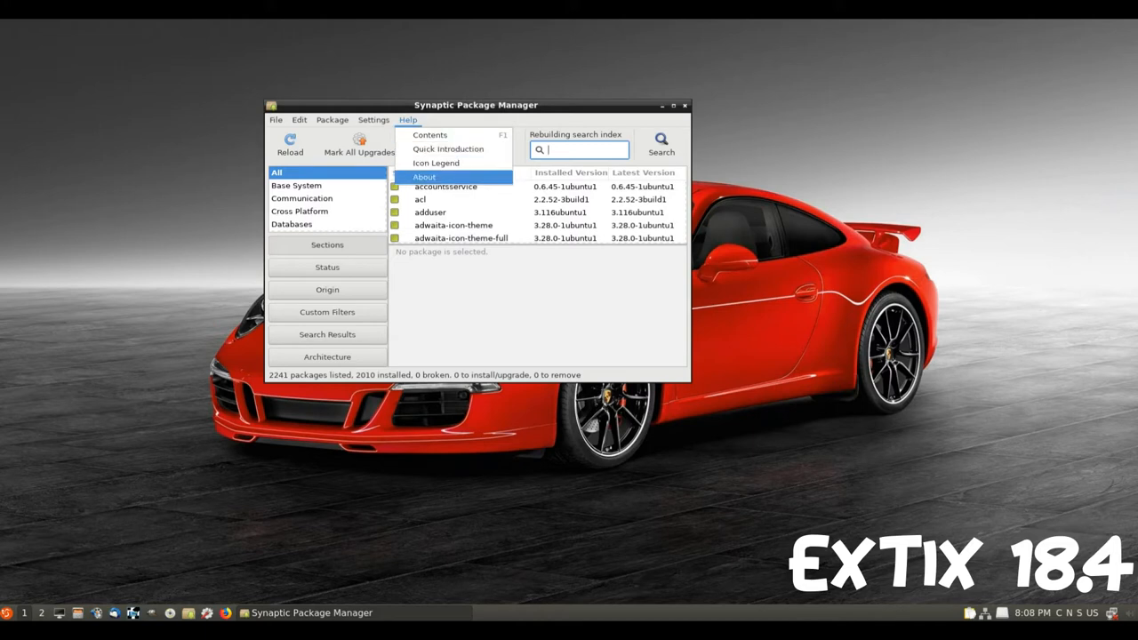
left_click(423, 176)
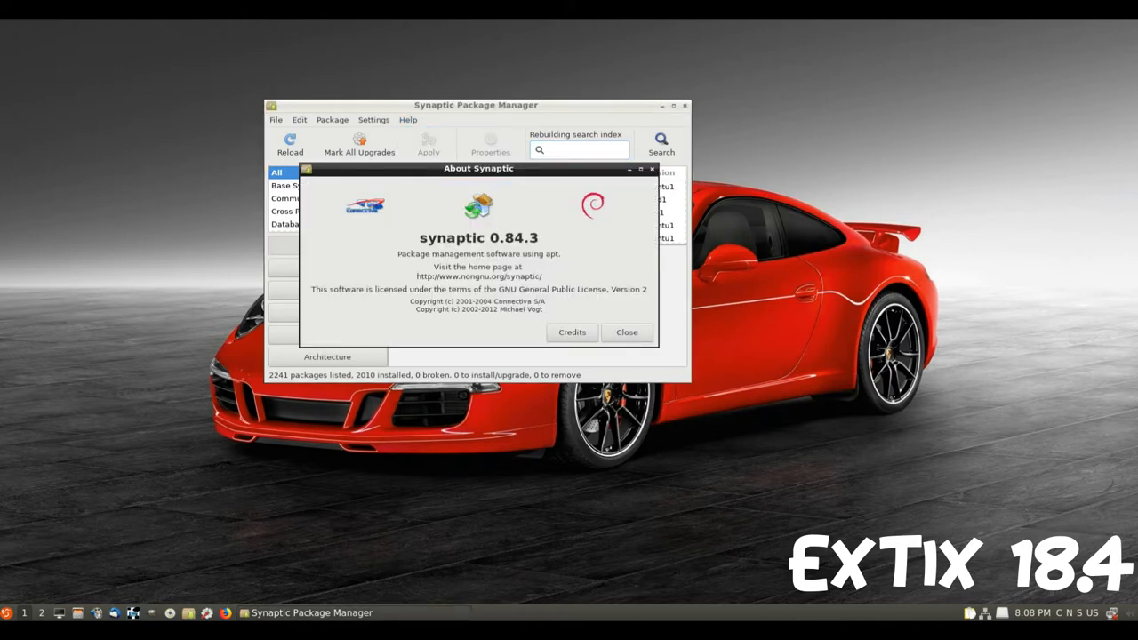
left_click(572, 333)
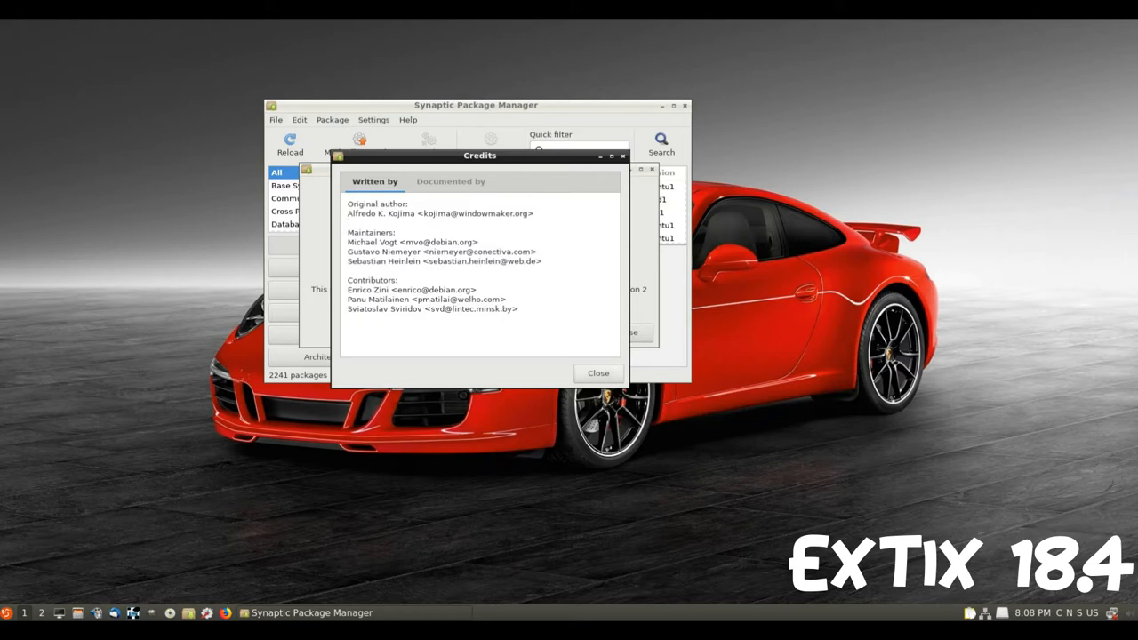
left_click(598, 374)
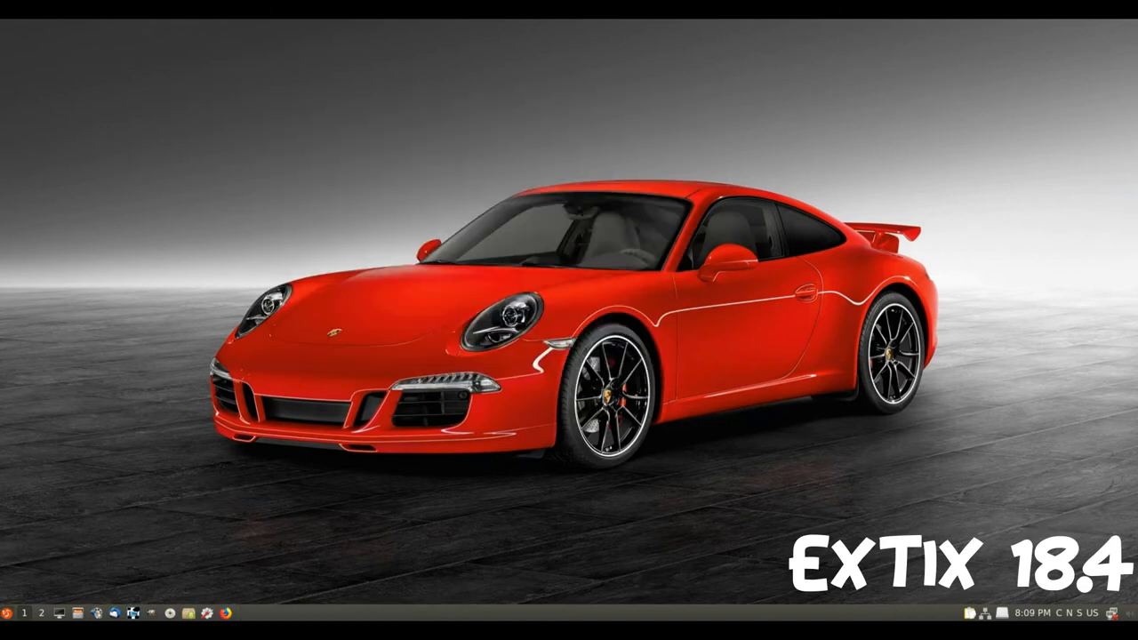
- Bring up the LXQt application menu to browse its categories
left_click(7, 611)
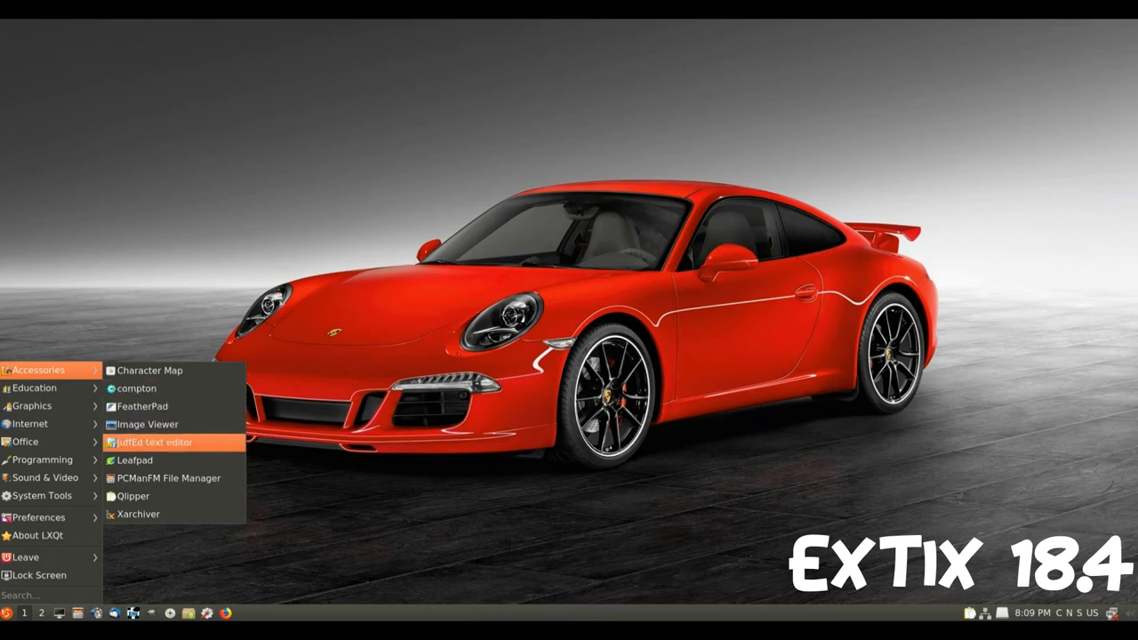
mouse_move(36, 388)
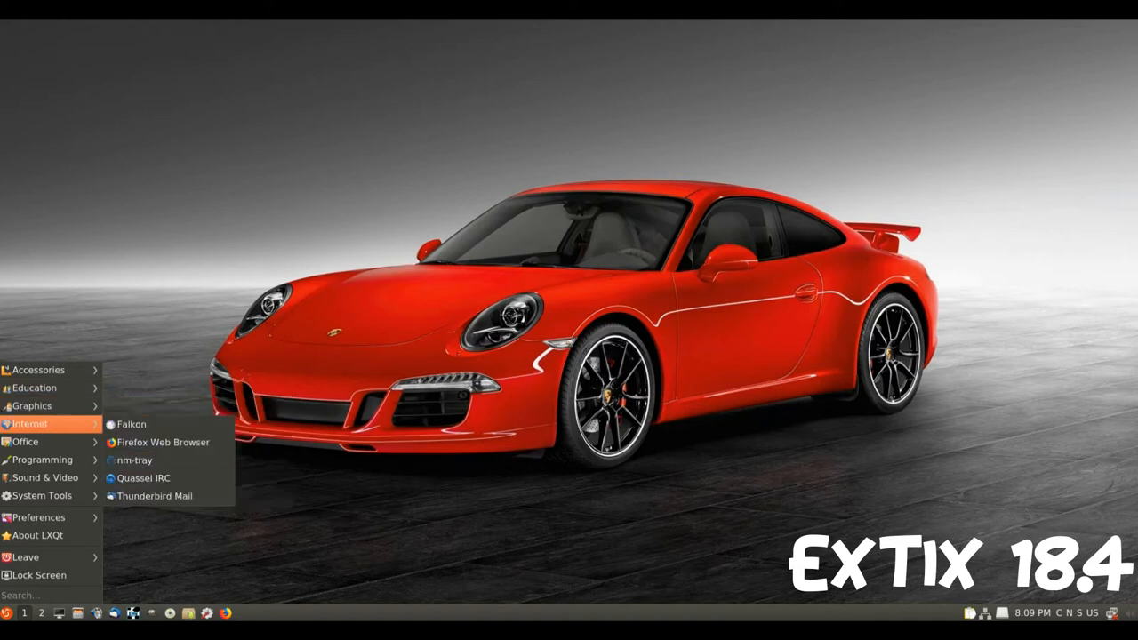
mouse_move(156, 496)
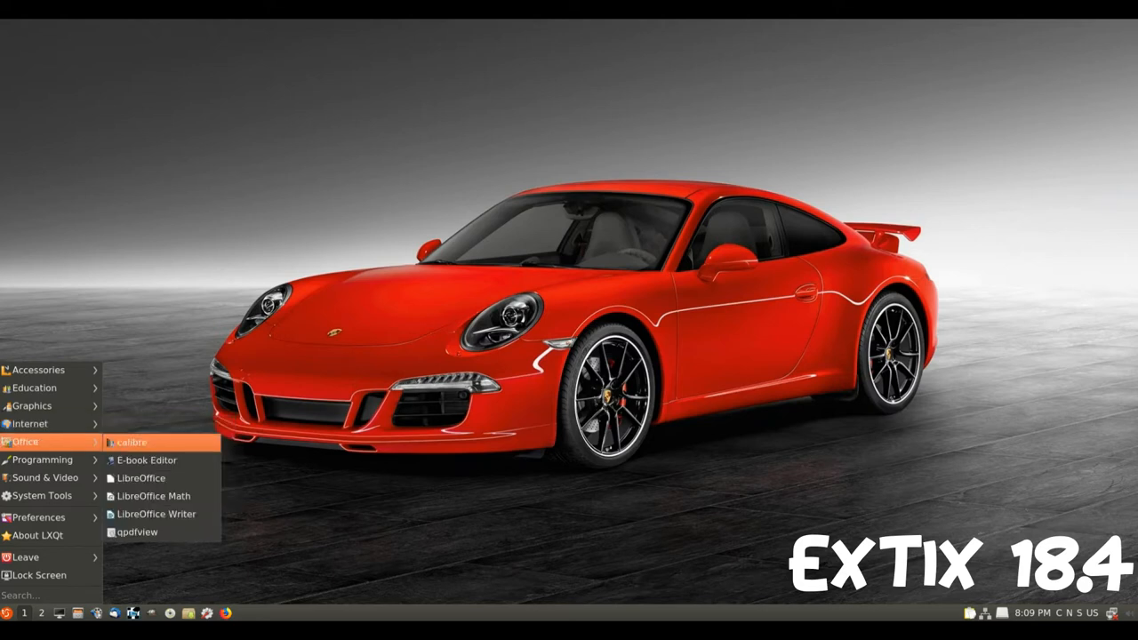
mouse_move(43, 459)
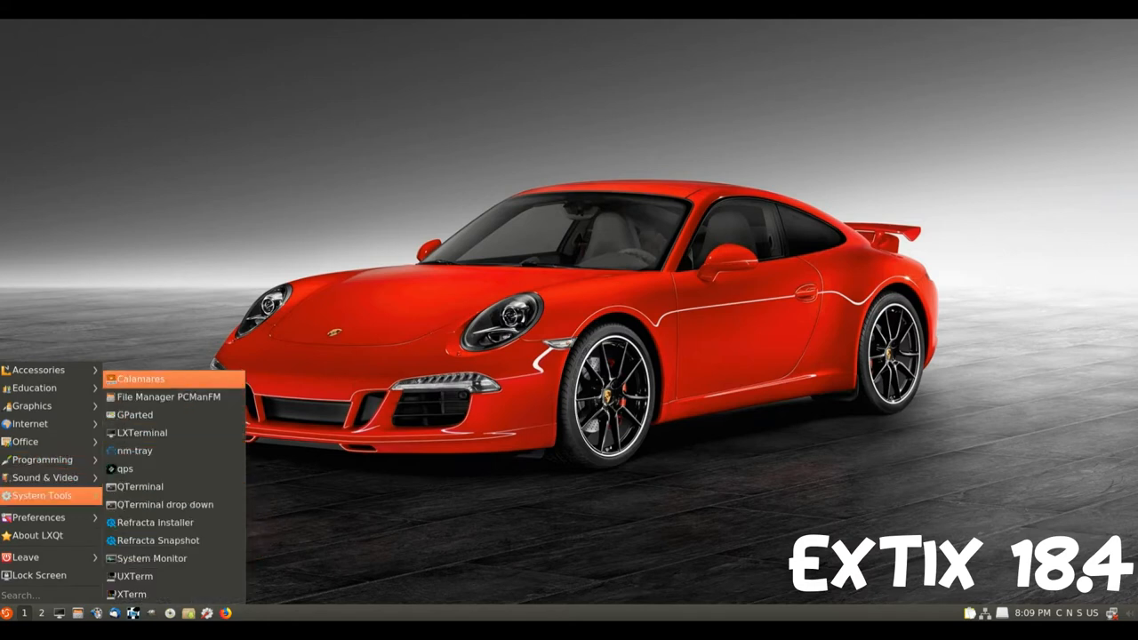
mouse_move(142, 434)
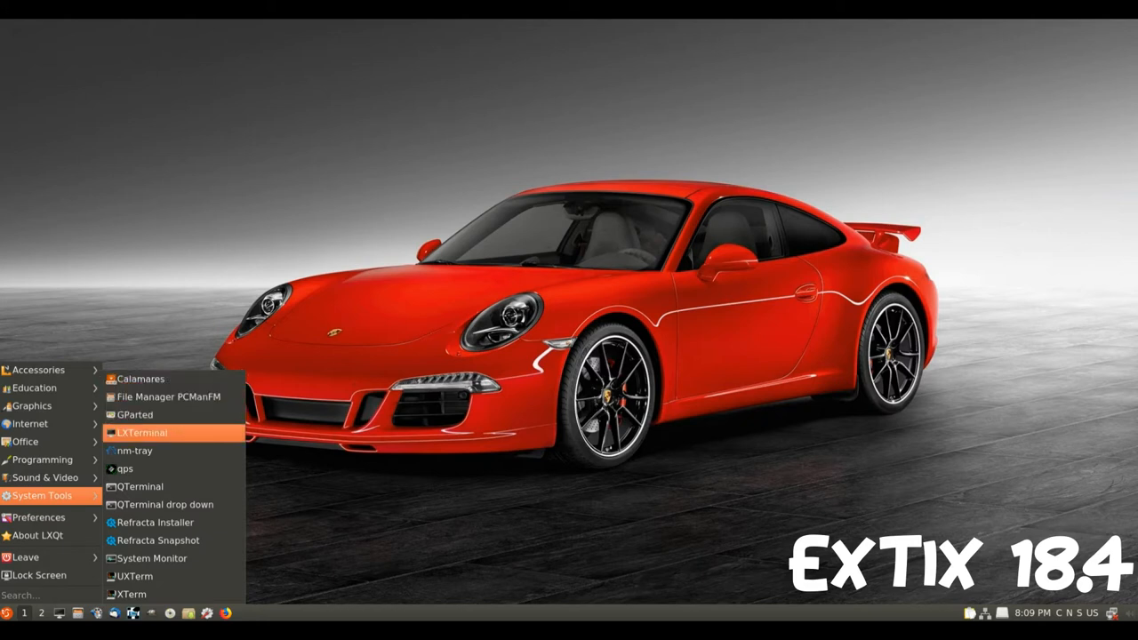
mouse_move(134, 451)
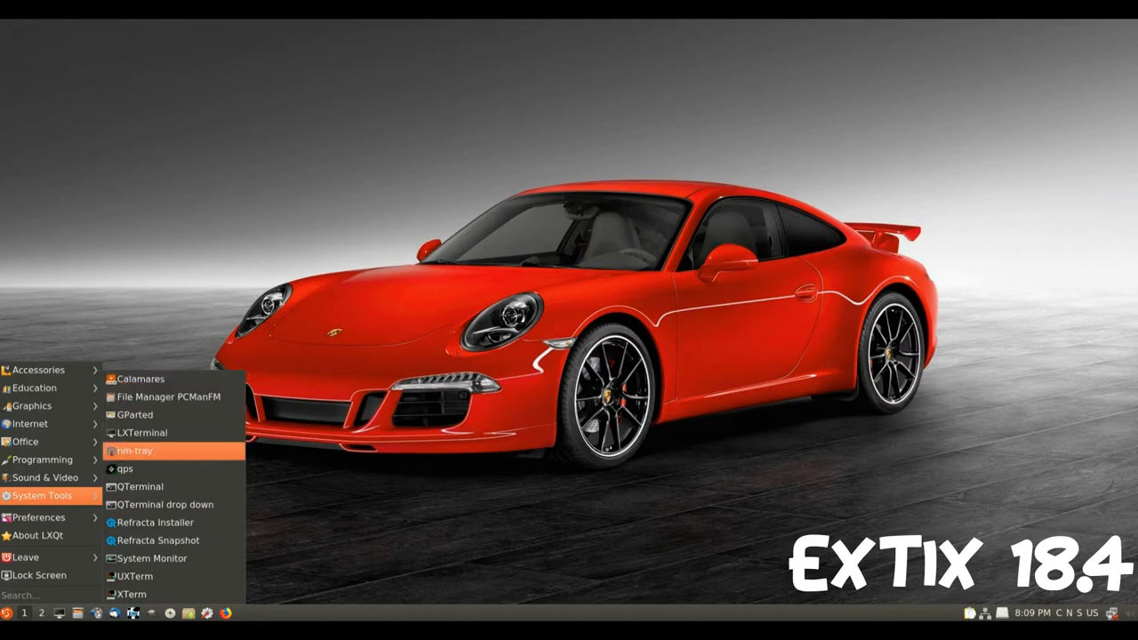
mouse_move(163, 504)
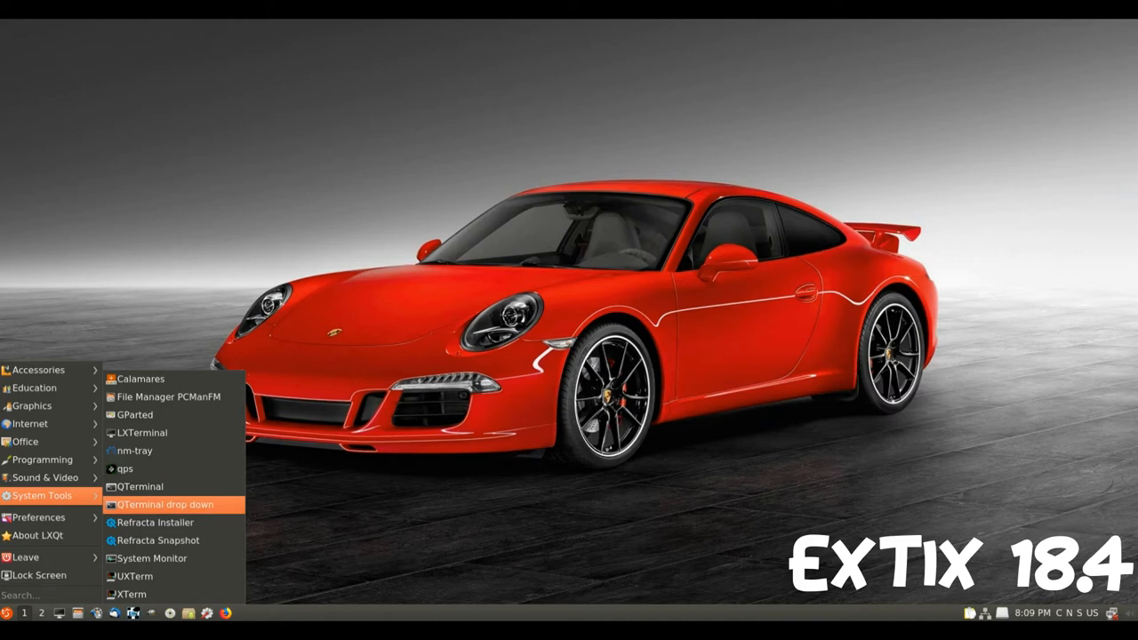
mouse_move(158, 540)
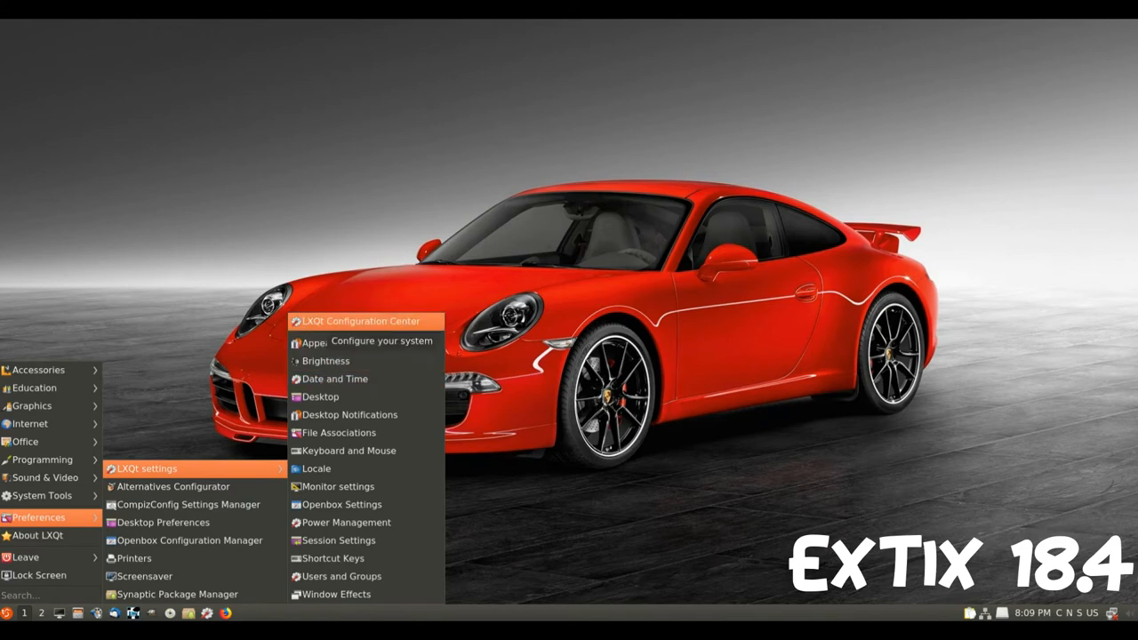
mouse_move(348, 414)
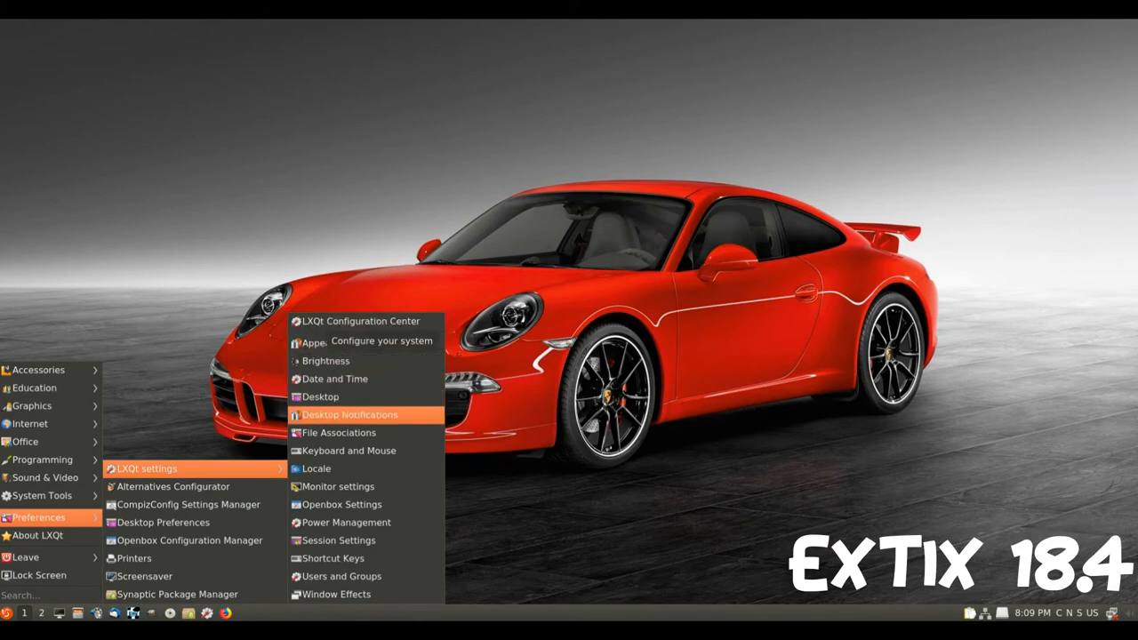
mouse_move(329, 342)
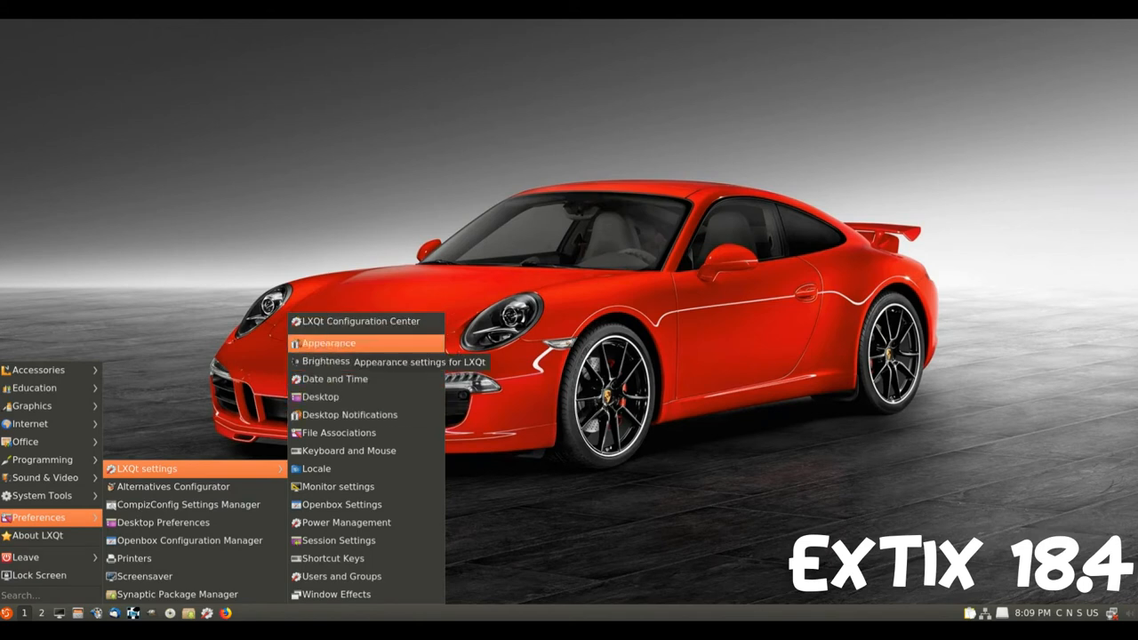
- Launch Appearance from Preferences > LXQt settings, showing the Widget Style page
left_click(327, 341)
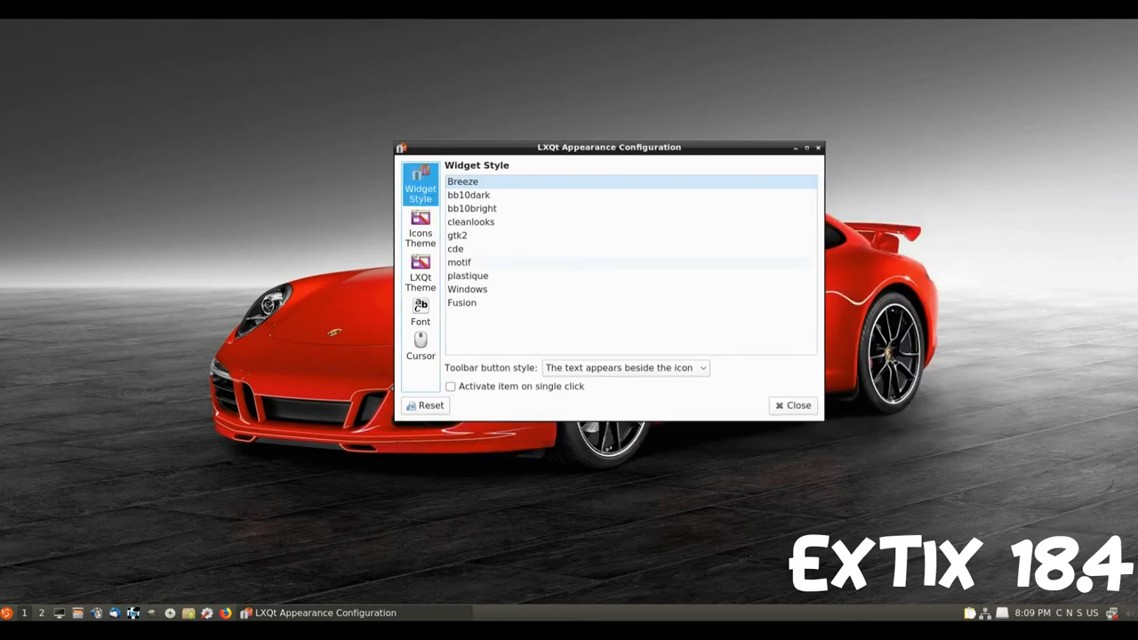
- Browse the Icons Theme list, then show the LXQt Theme page (Ambiance to System)
left_click(420, 229)
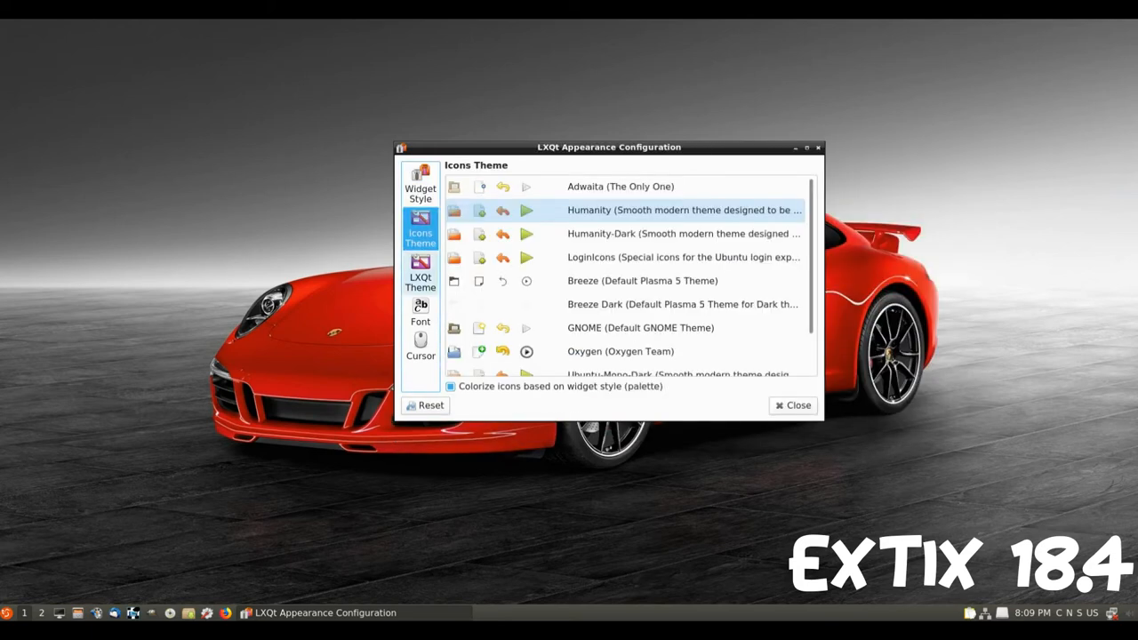
scroll("down", 3)
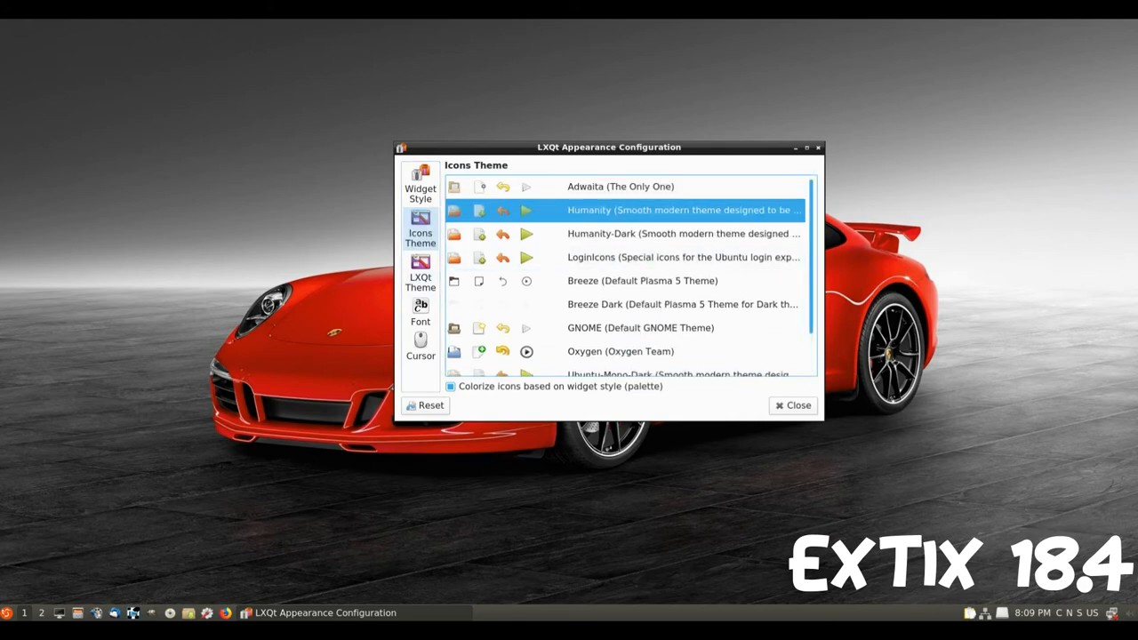
left_click(420, 276)
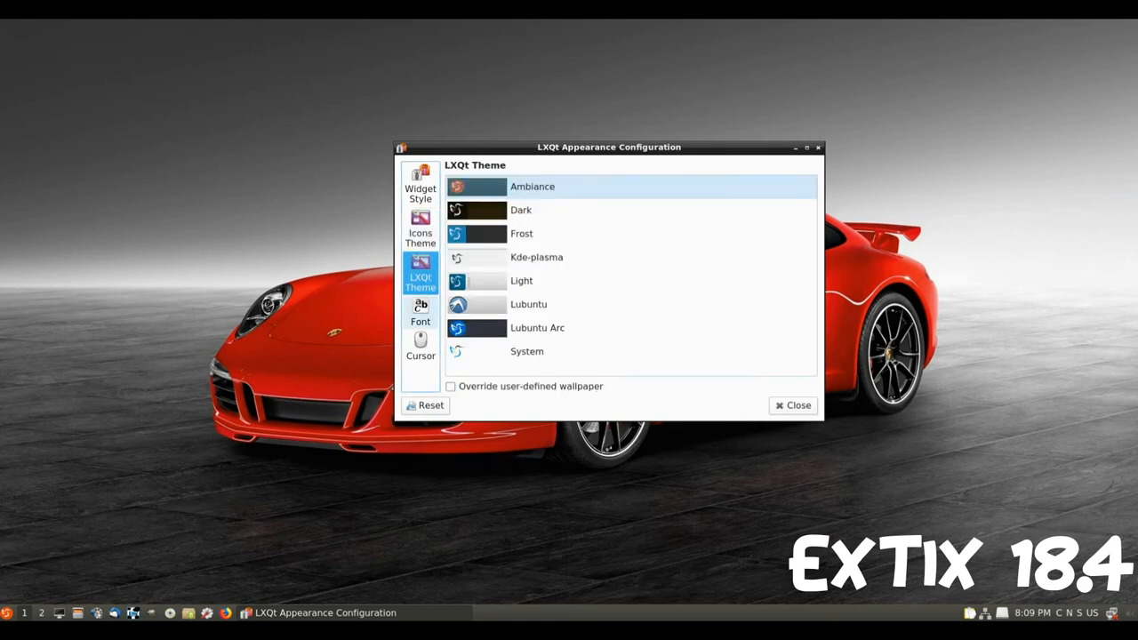